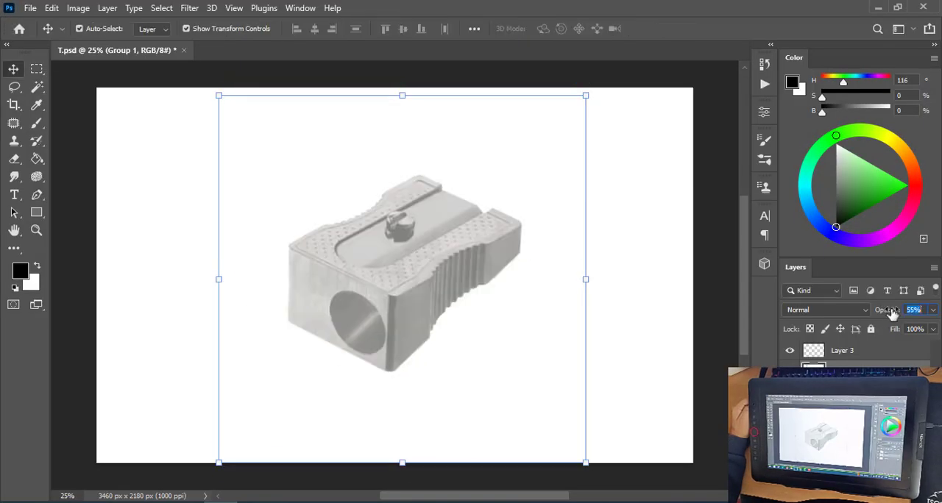
- On Layer 3, sketch the sharpener's right edge, top and side outlines, and round front hole
{"action": "left_click", "coordinate": [13, 123]}
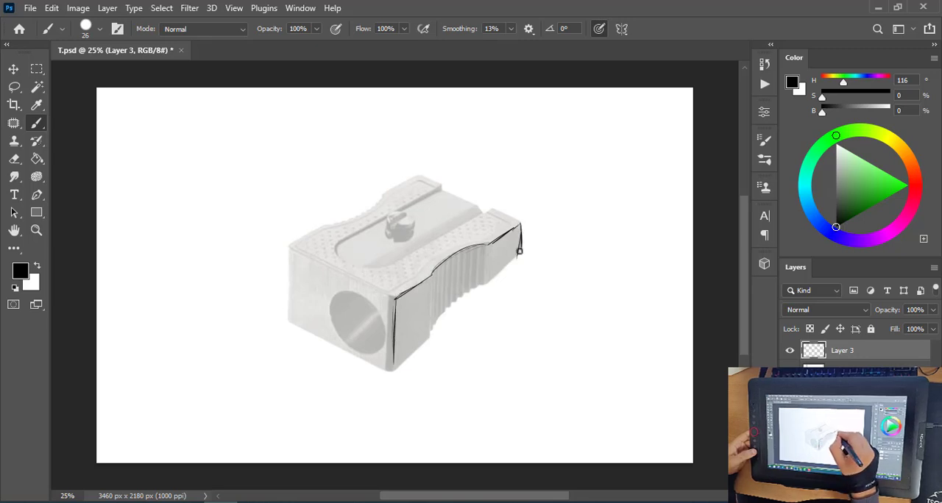
{"action": "left_click_drag", "start_coordinate": [519, 252], "coordinate": [361, 365]}
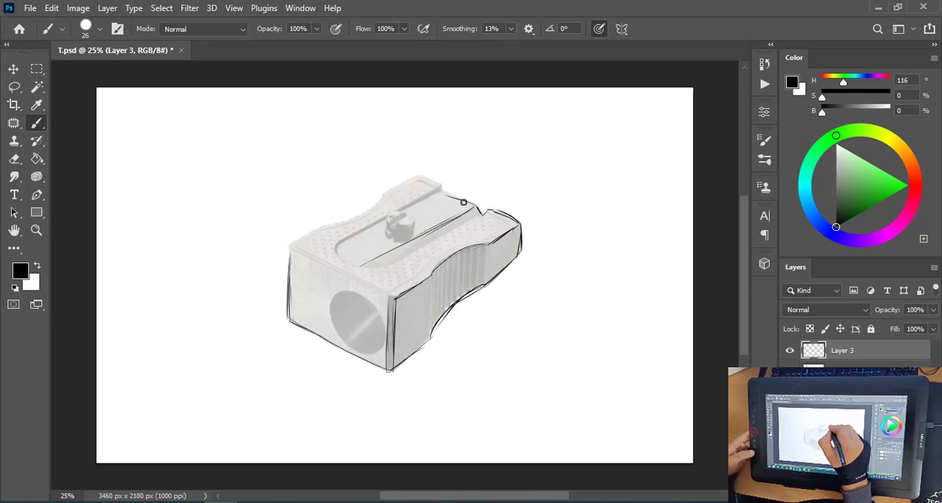
{"action": "left_click_drag", "start_coordinate": [463, 201], "coordinate": [288, 247]}
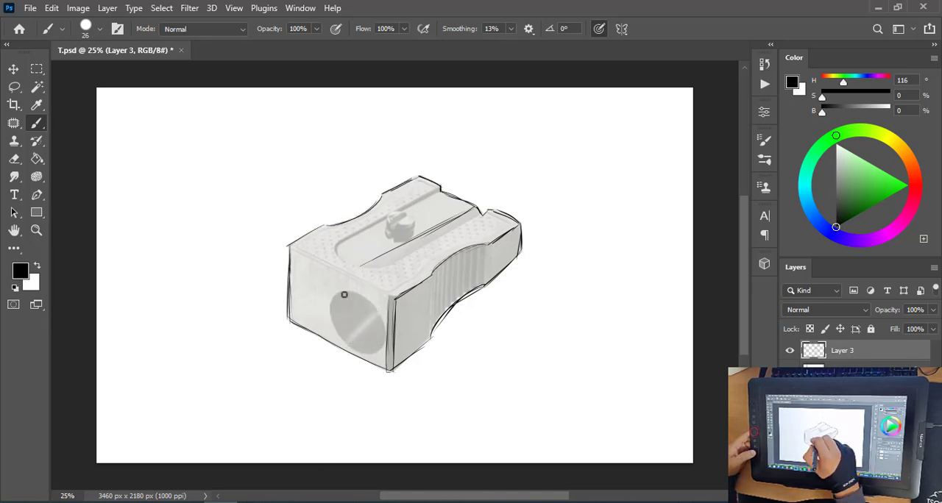
{"action": "left_click_drag", "start_coordinate": [343, 294], "coordinate": [361, 338]}
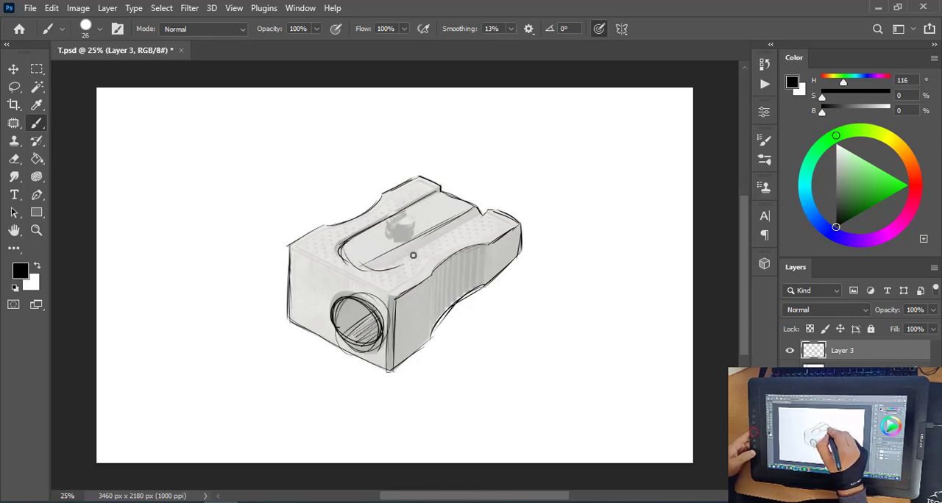
- Undo a stroke, hide the reference photo layer, and refine the lines around the front hole
{"action": "key", "text": "ctrl+z"}
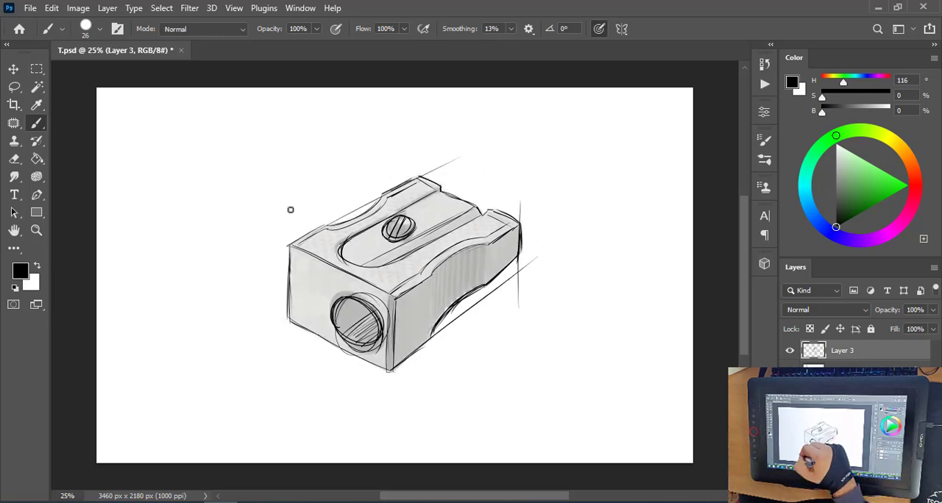
{"action": "left_click", "coordinate": [13, 159]}
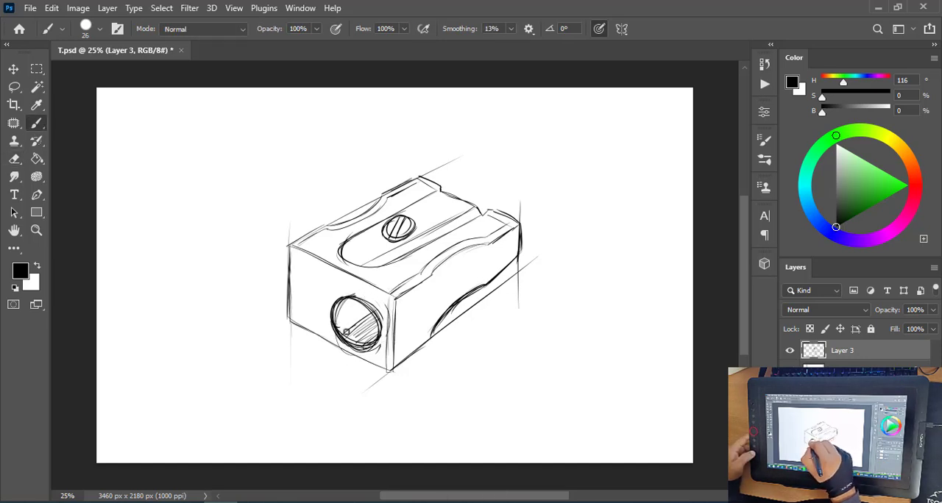
{"action": "left_click_drag", "start_coordinate": [486, 339], "coordinate": [513, 398]}
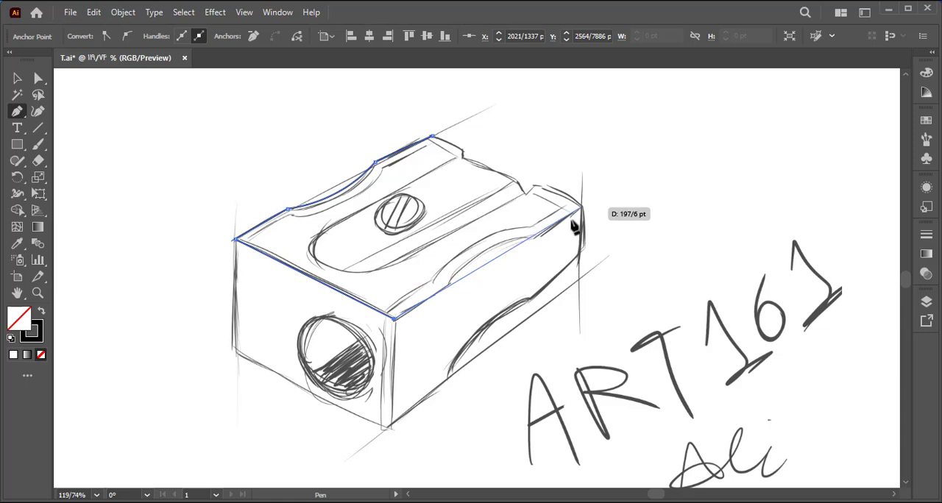
- Switch drawing tools in the toolbar, including the Ellipse tool
{"action": "left_click", "coordinate": [17, 144]}
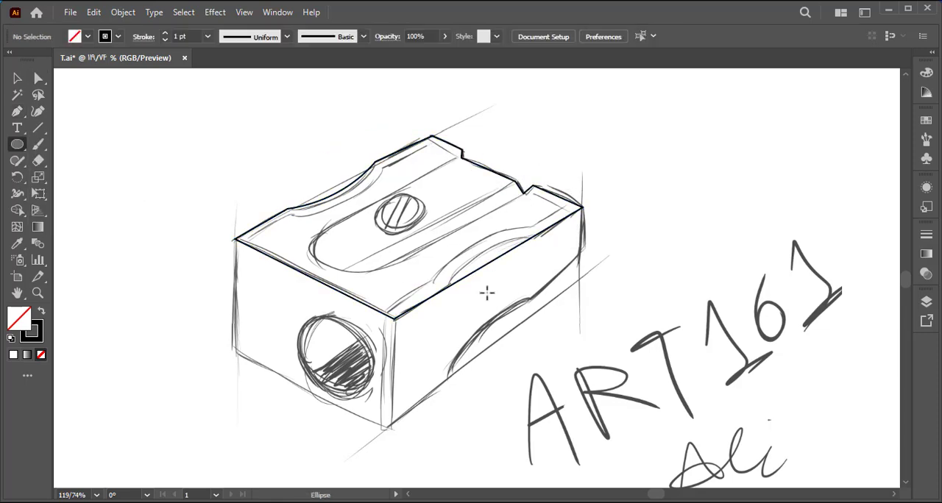
{"action": "left_click", "coordinate": [17, 111]}
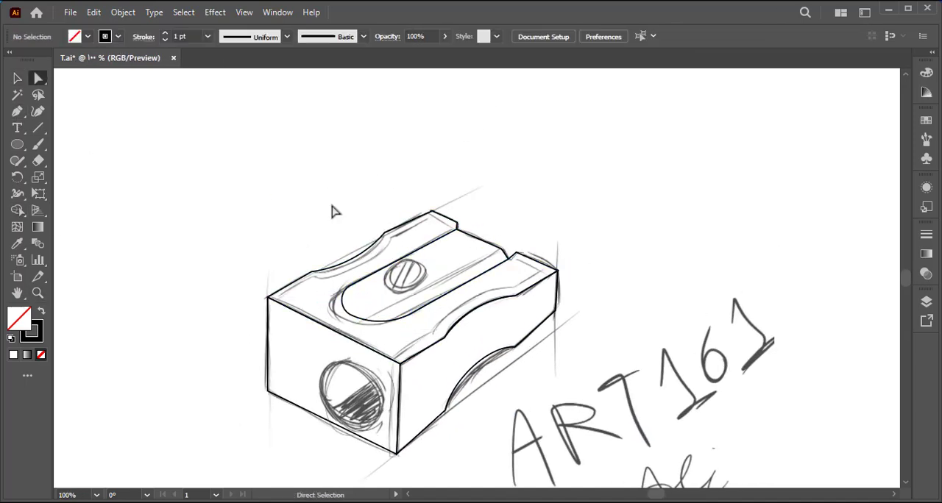
- Draw an ellipse for the screw head and fit it over the sketched screw
{"action": "left_click_drag", "start_coordinate": [464, 254], "coordinate": [544, 295]}
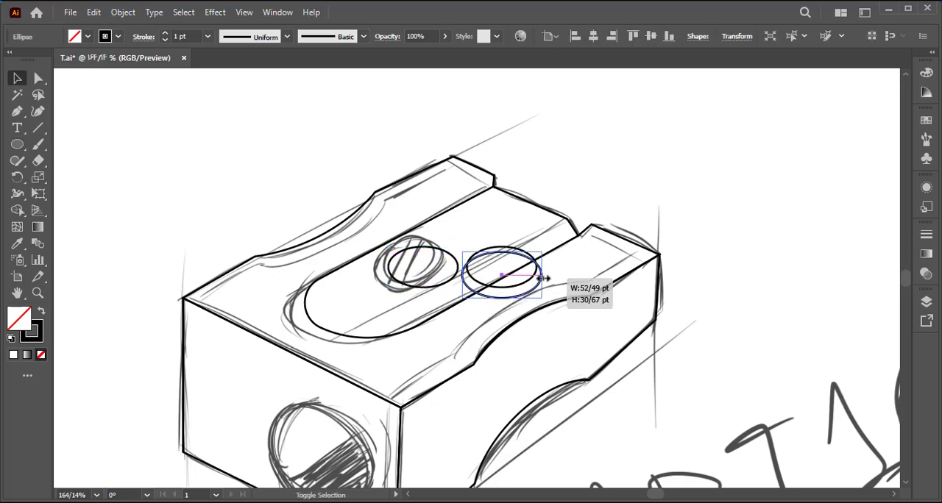
{"action": "left_click_drag", "start_coordinate": [504, 276], "coordinate": [423, 268]}
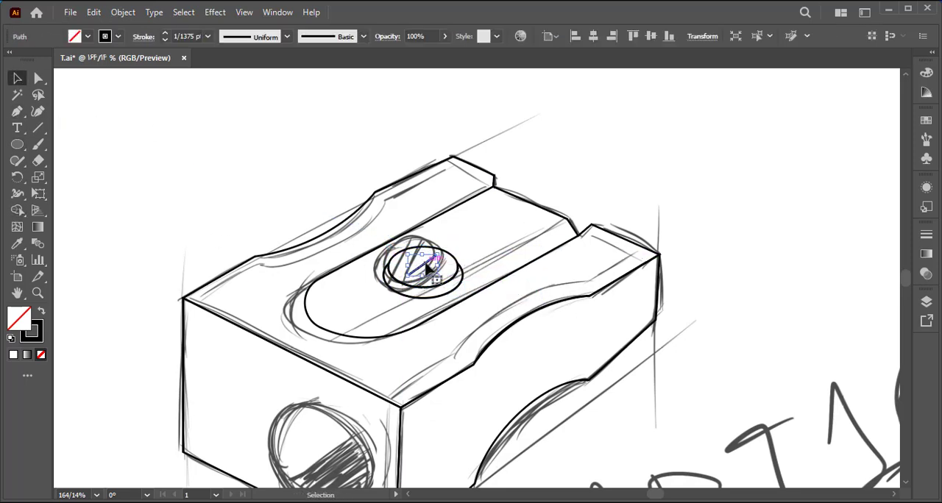
{"action": "left_click_drag", "start_coordinate": [430, 266], "coordinate": [409, 274]}
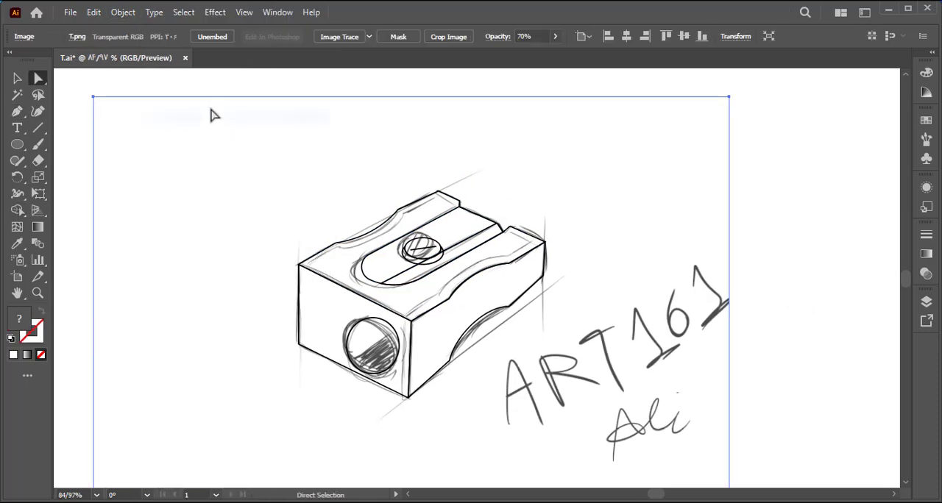
- Select the front and side outline path and adjust its curved side anchors
{"action": "left_click_drag", "start_coordinate": [342, 309], "coordinate": [405, 375]}
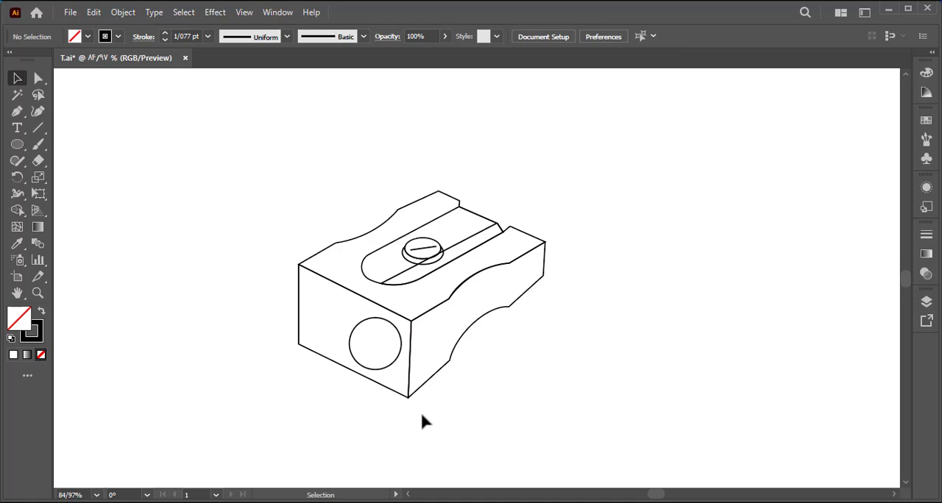
{"action": "left_click", "coordinate": [374, 342]}
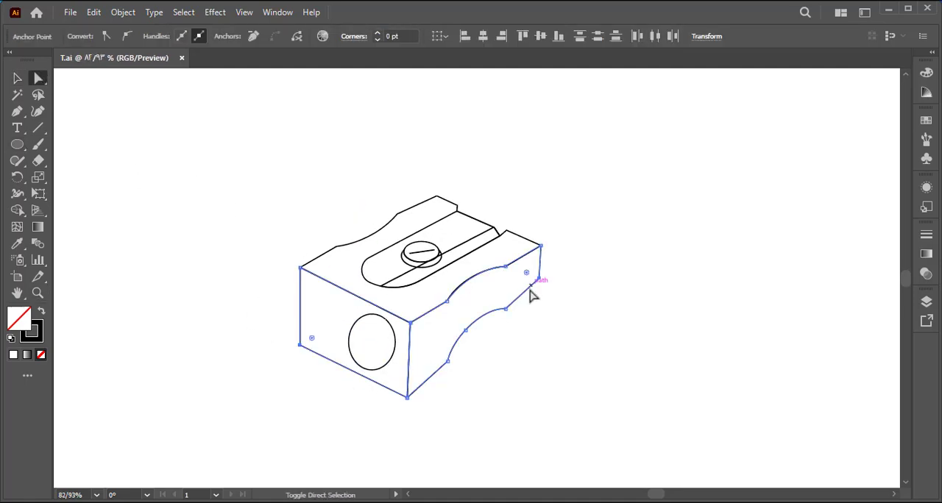
{"action": "left_click", "coordinate": [268, 298]}
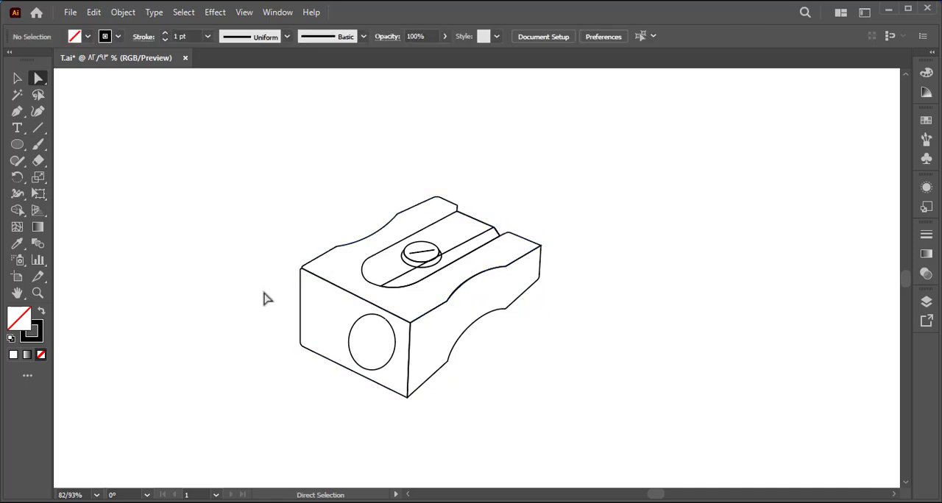